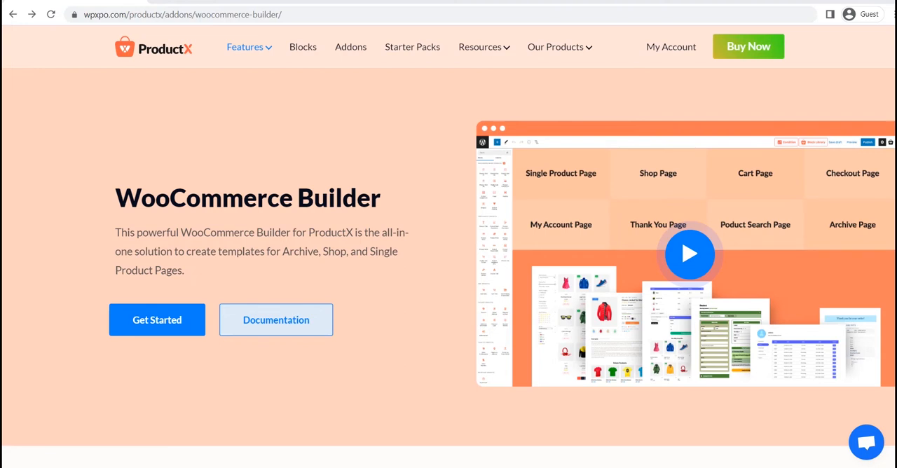
Go to the ProductX dashboard from the WordPress admin menu.
scroll(down, 3)
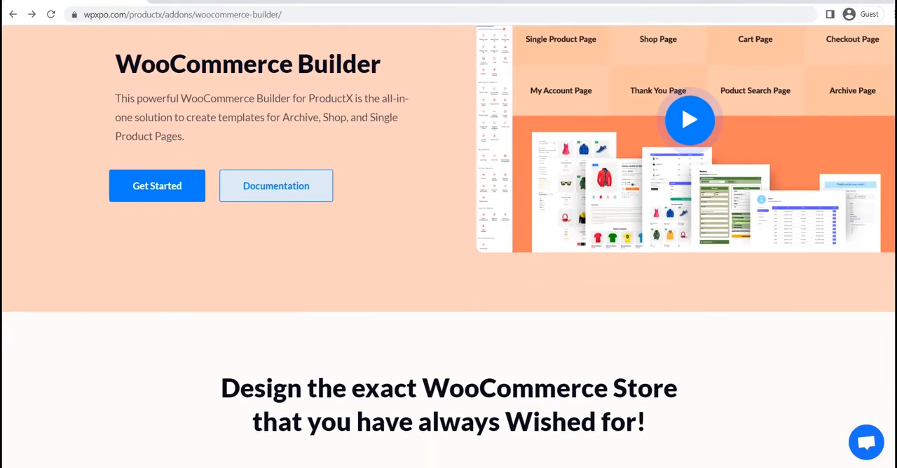
scroll(down, 3)
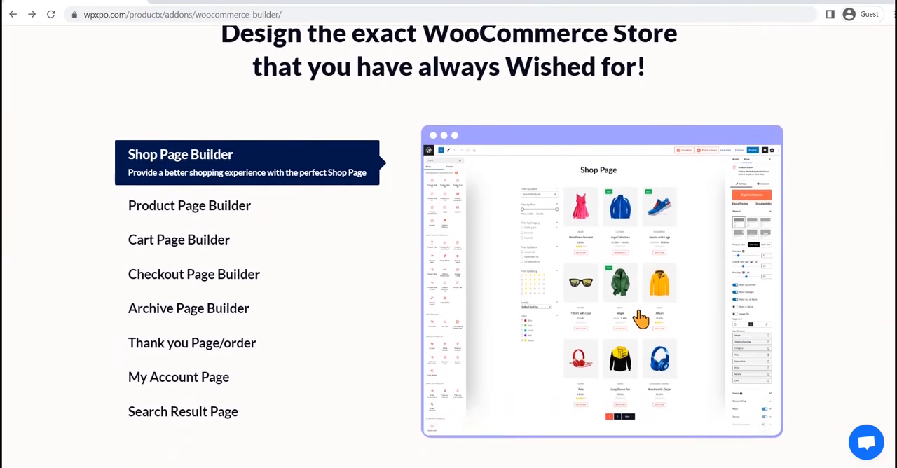
scroll(down, 3)
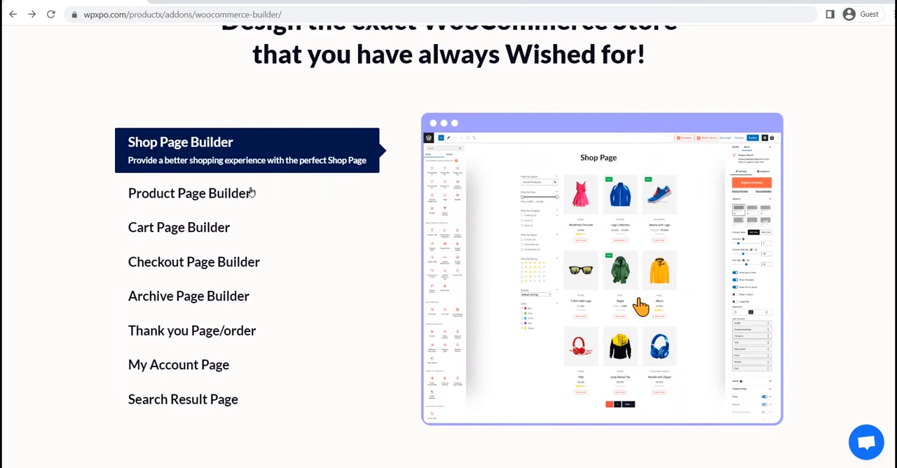
click(189, 194)
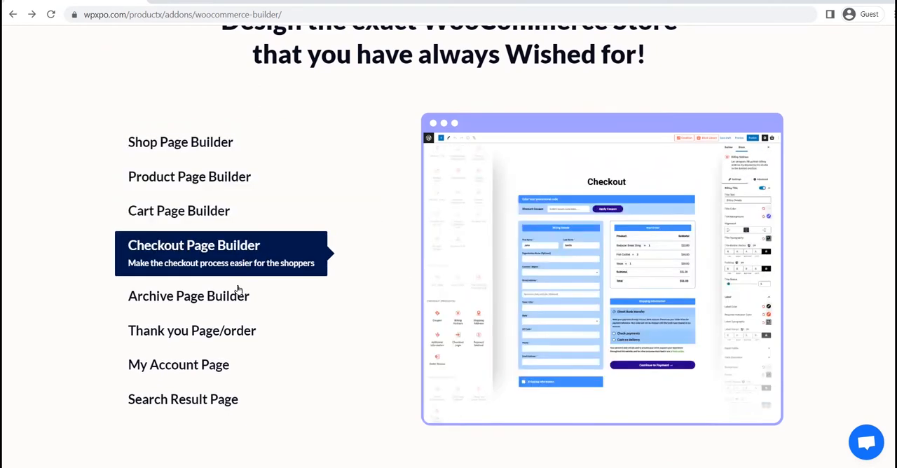
click(190, 313)
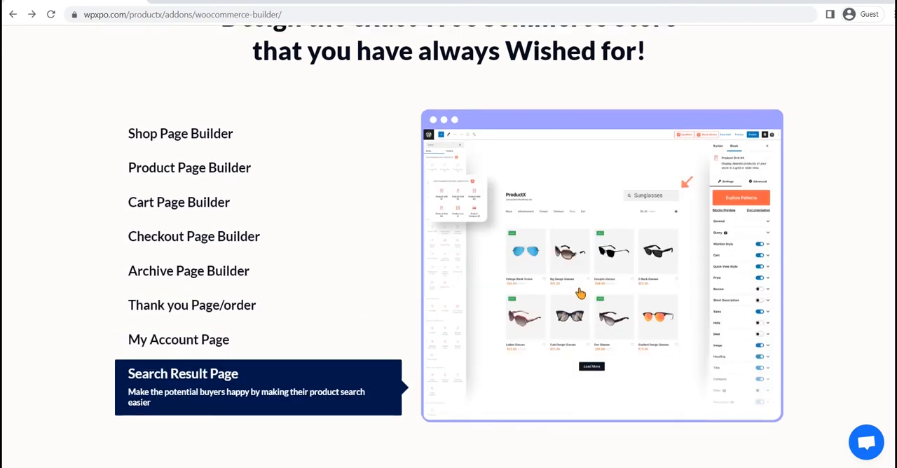
Review the ProductX dashboard, then enable the Builder addon on the Addons page.
scroll(down, 3)
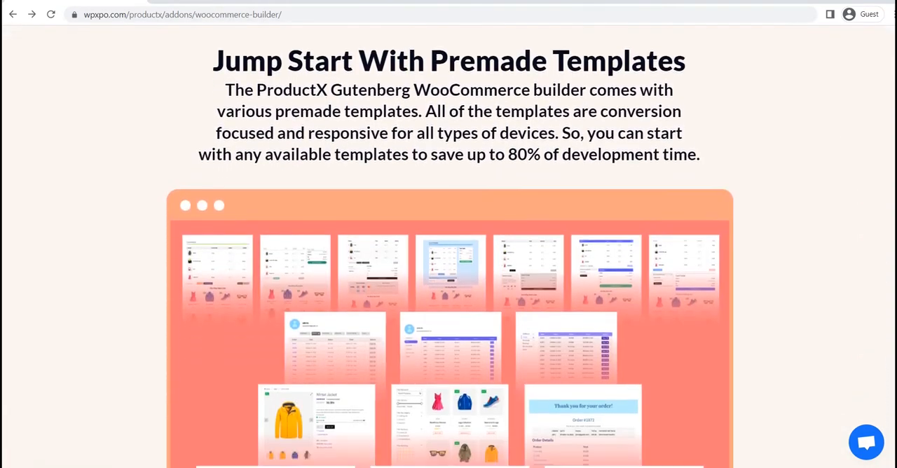
scroll(down, 3)
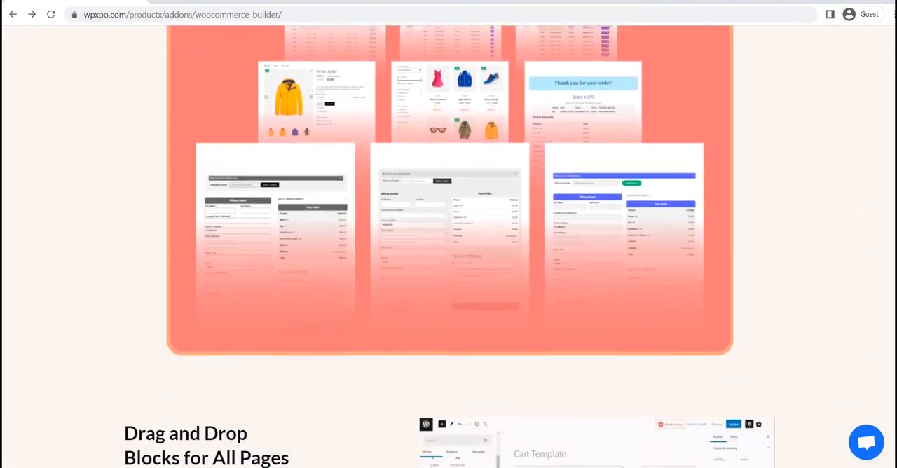
scroll(down, 3)
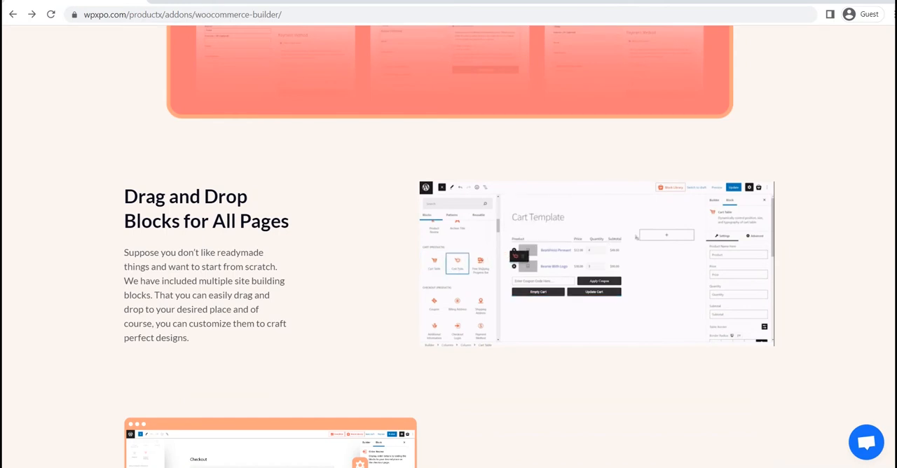
scroll(down, 3)
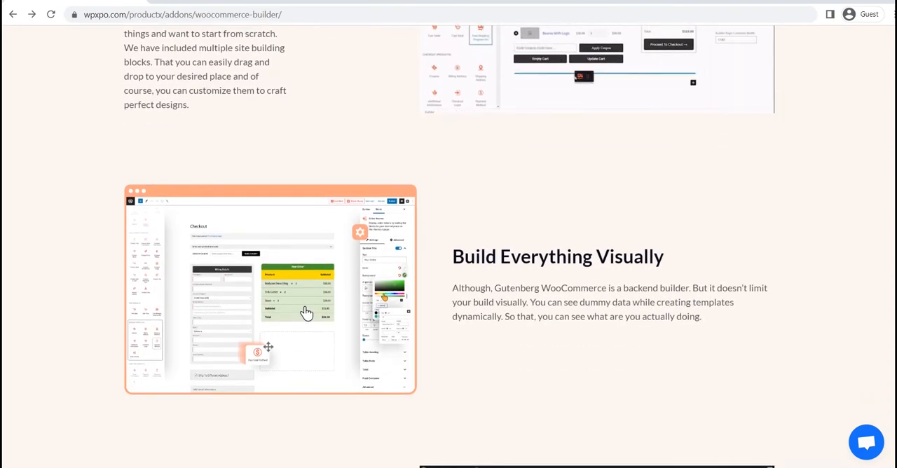
scroll(down, 3)
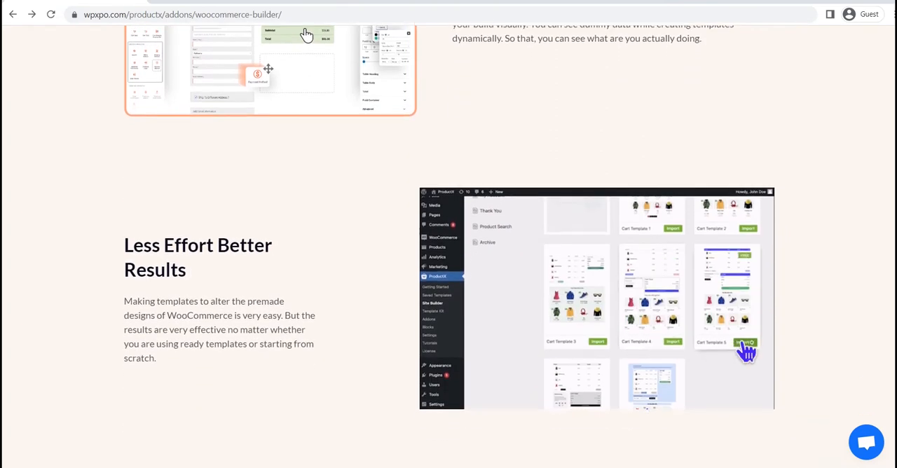
scroll(down, 3)
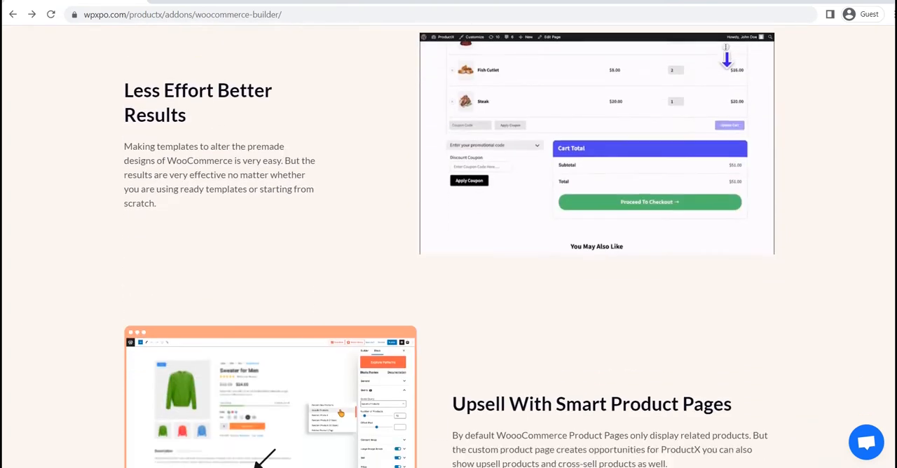
scroll(down, 3)
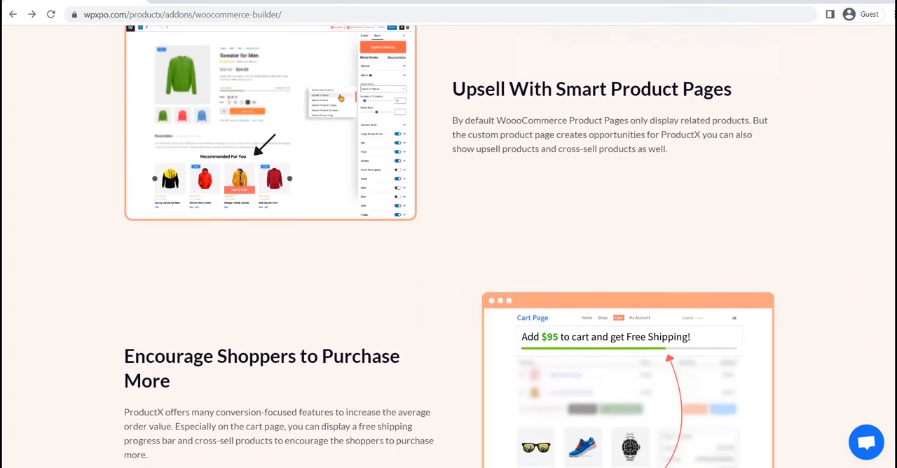
scroll(down, 3)
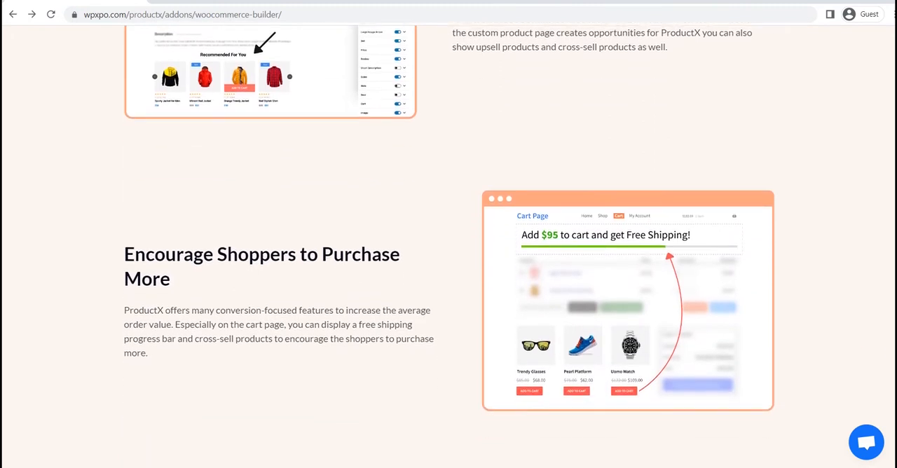
scroll(down, 3)
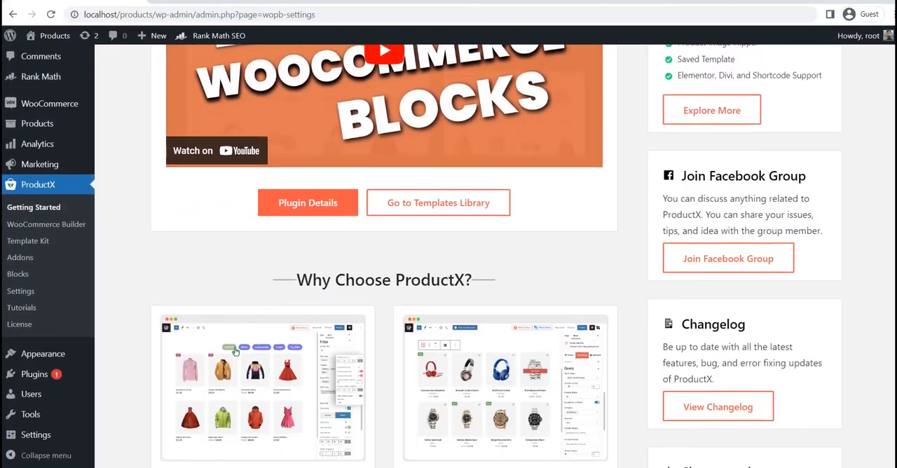
scroll(down, 3)
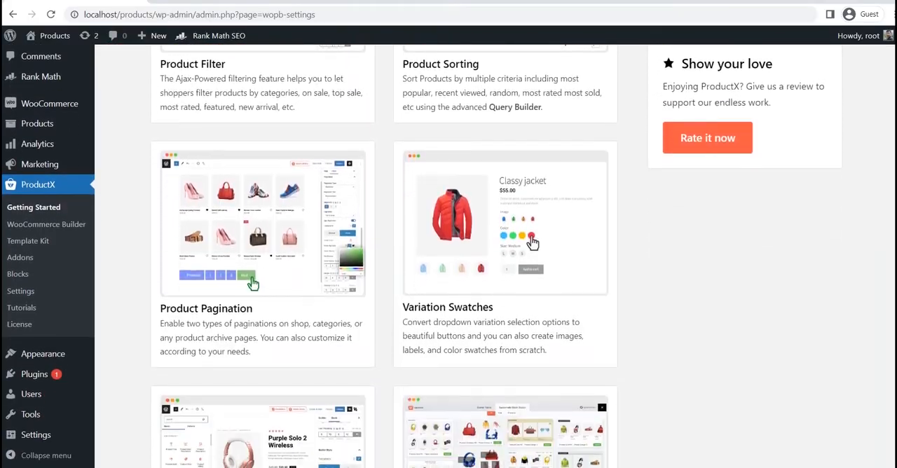
scroll(down, 3)
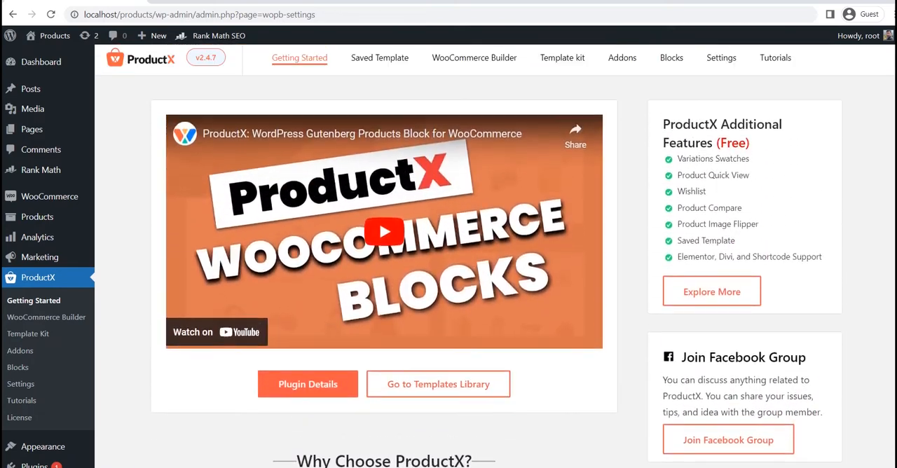
click(622, 58)
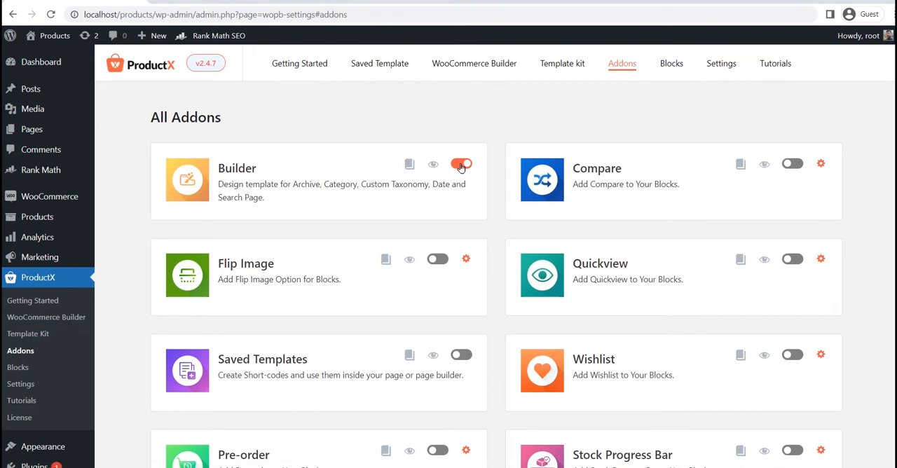
click(461, 163)
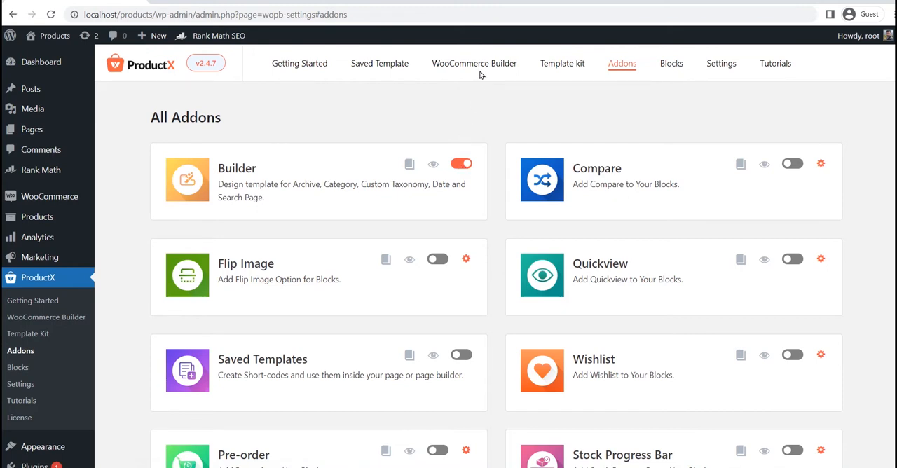
Show the WooCommerce Builder's shop template choices: Start from Scratch or Shop Template 1.
click(474, 63)
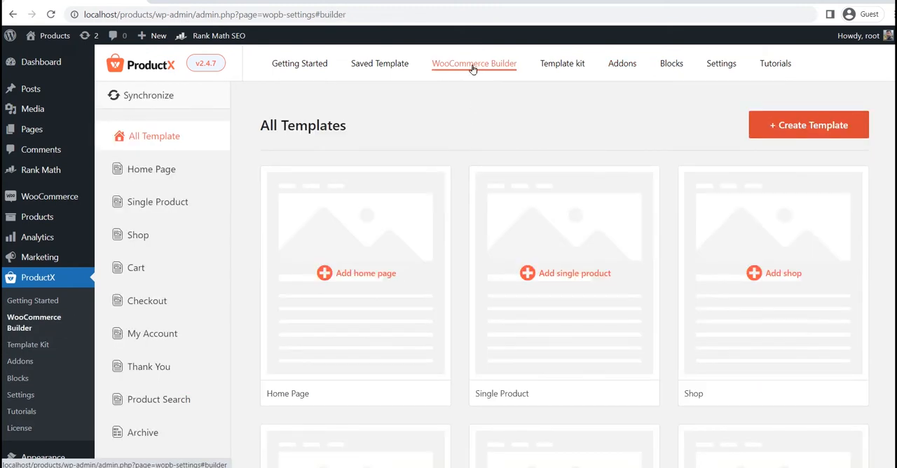
scroll(down, 3)
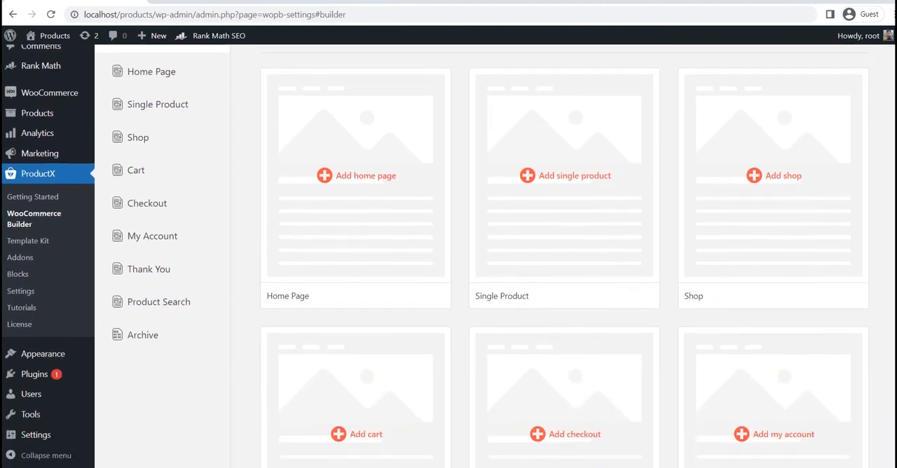
scroll(down, 3)
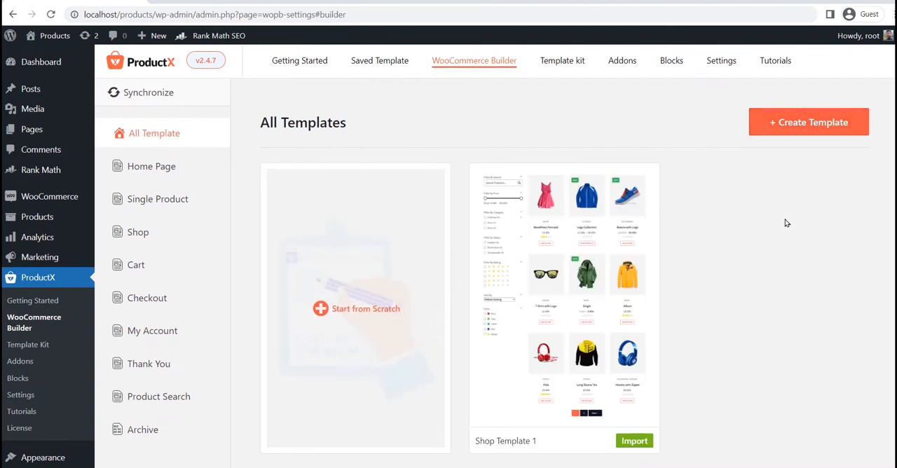
mouse_move(471, 244)
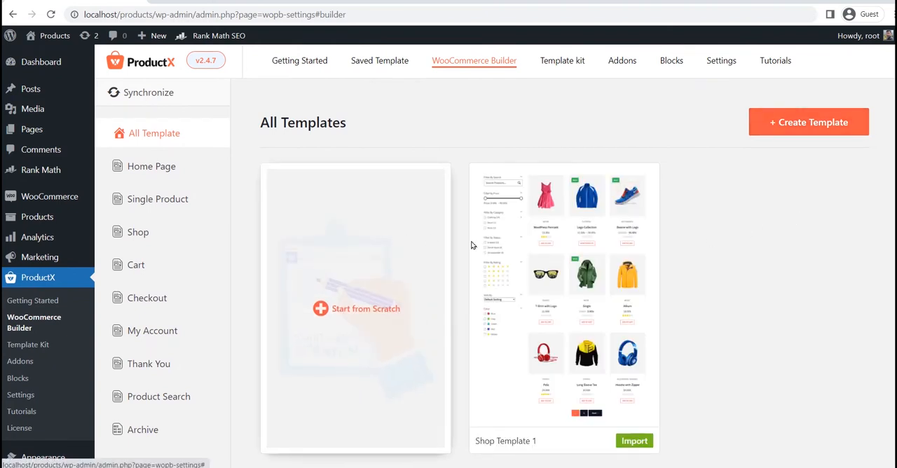
mouse_move(614, 249)
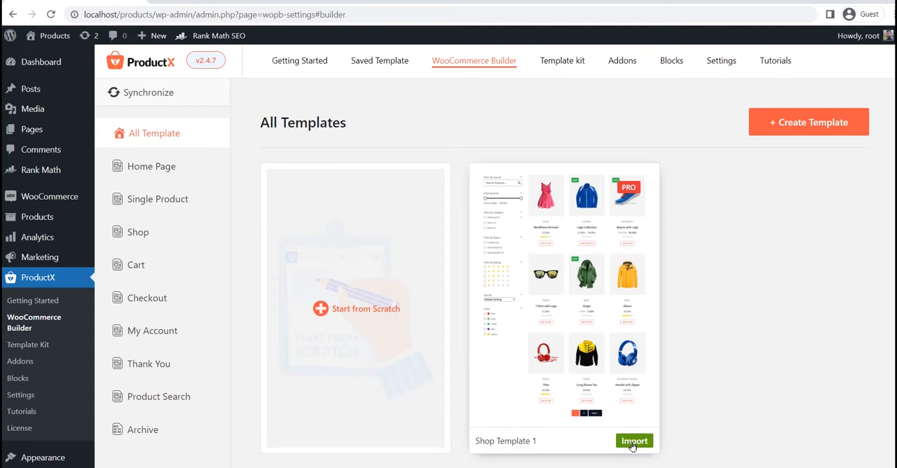
Import Shop Template 1 into the block editor with its Product Grid block.
click(634, 440)
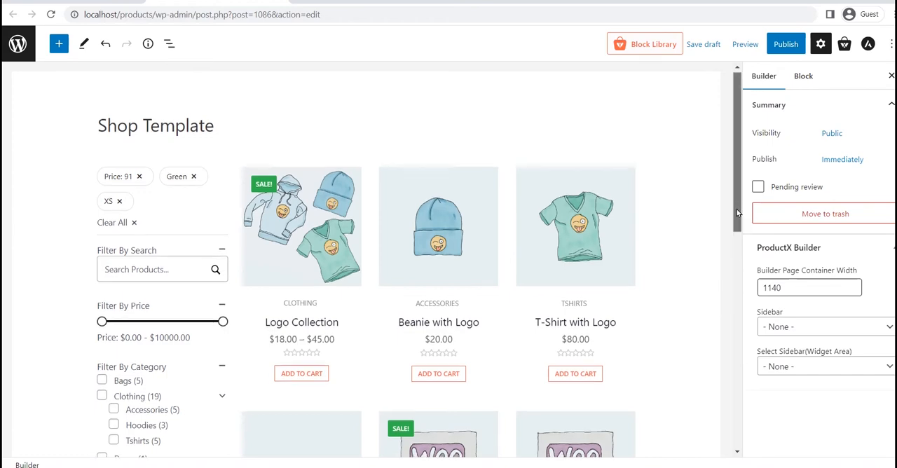
scroll(down, 3)
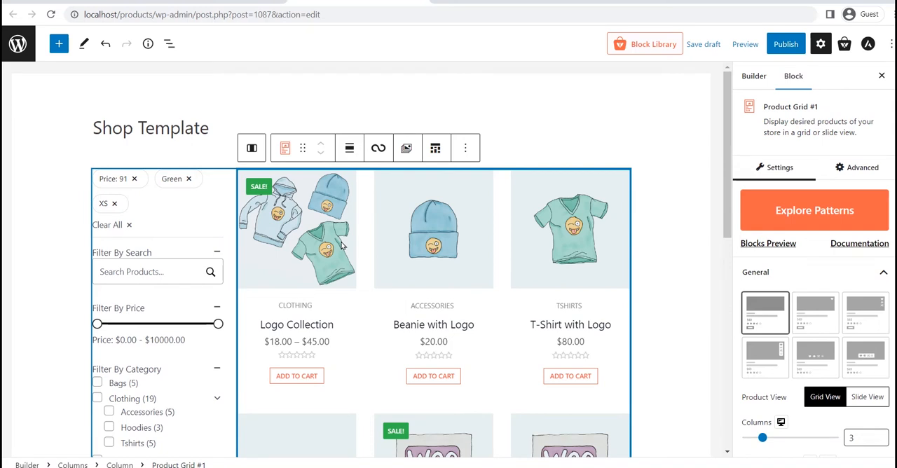
mouse_move(343, 245)
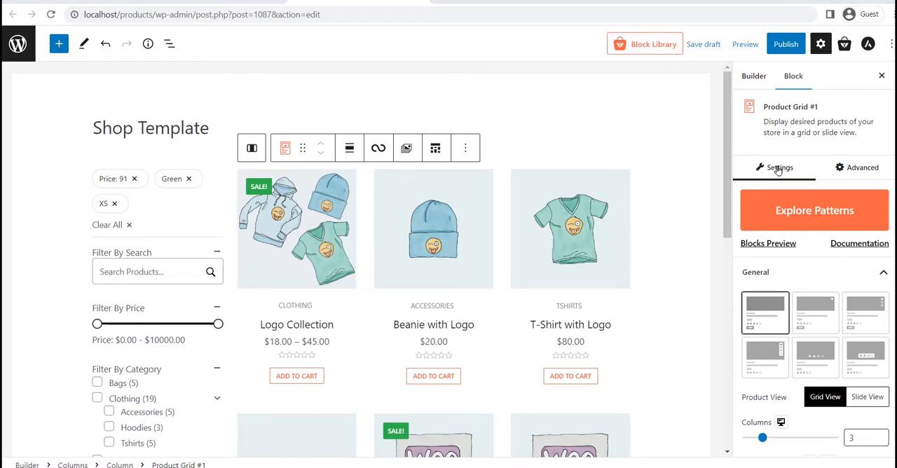
Keep the original Product Grid layout with 3 columns and review gap and Sort Element settings.
click(816, 313)
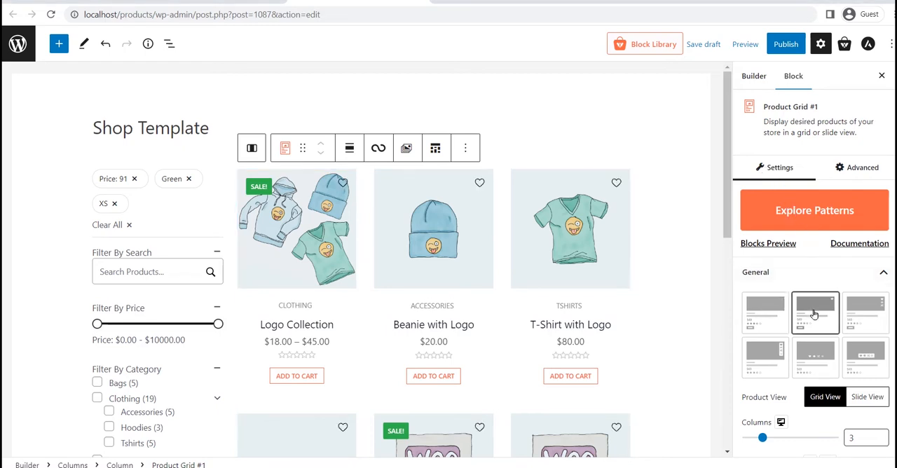
click(765, 312)
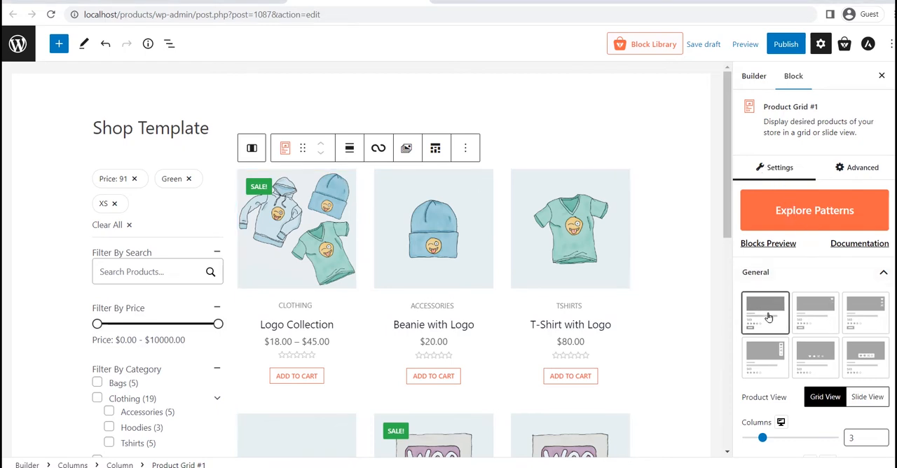
click(866, 396)
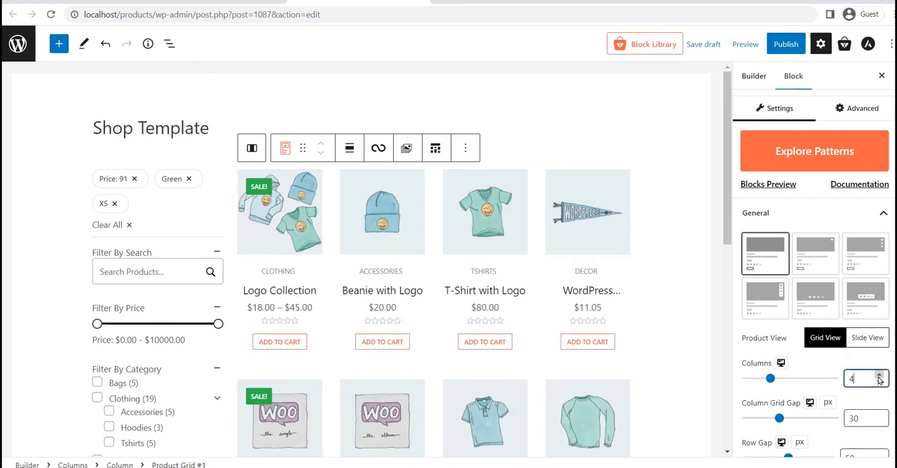
click(882, 381)
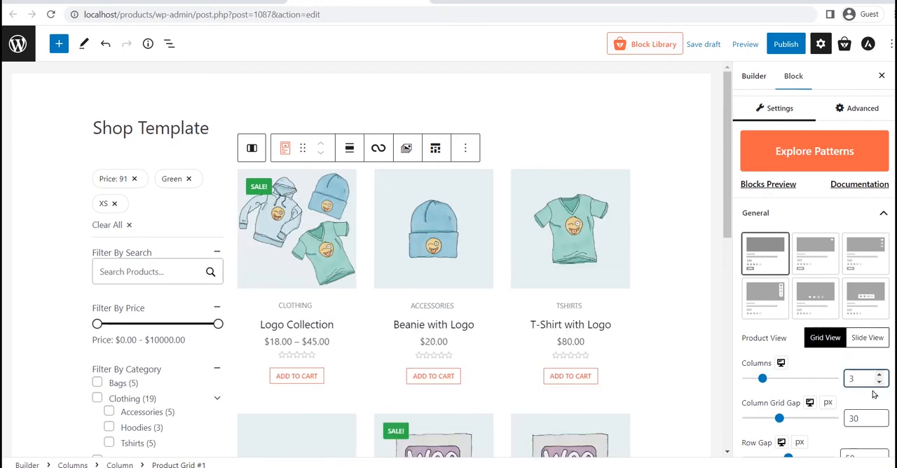
scroll(down, 3)
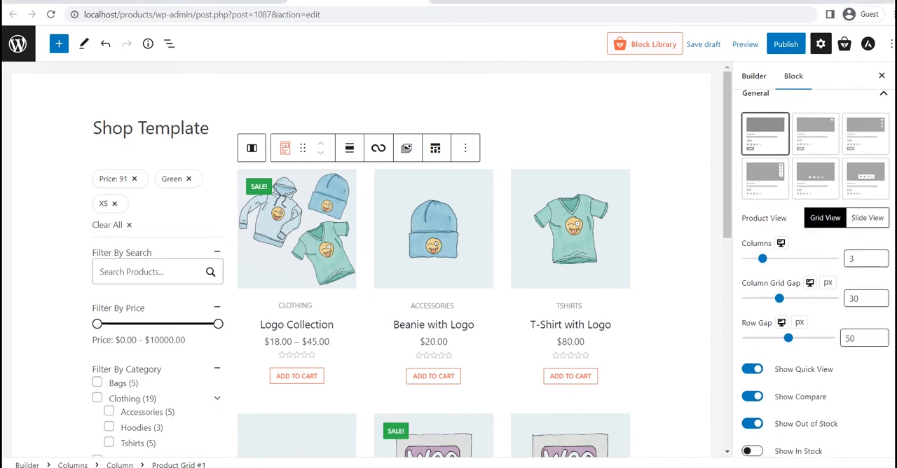
scroll(down, 3)
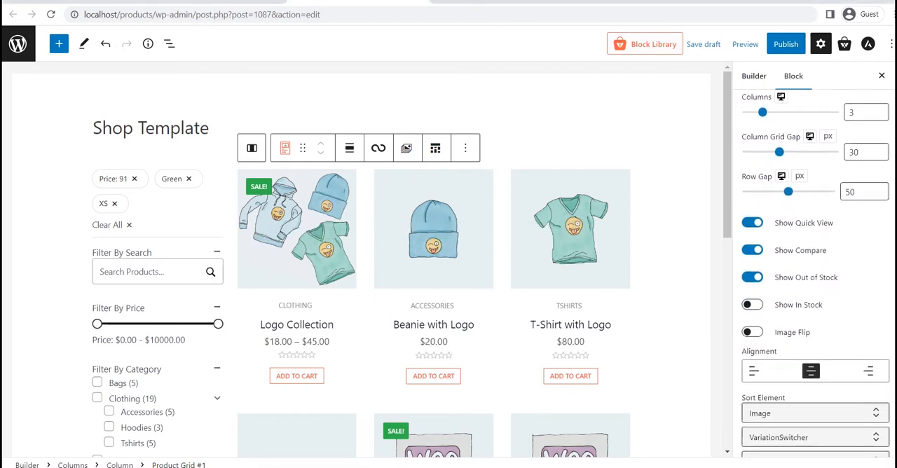
scroll(down, 3)
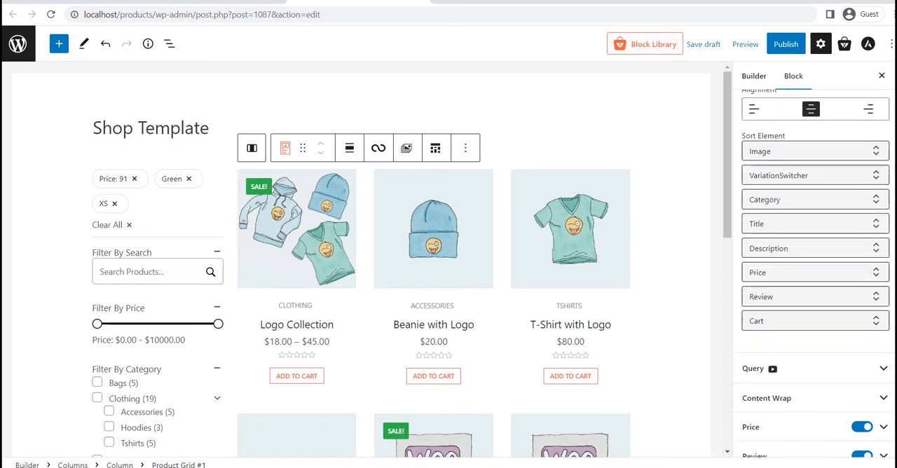
scroll(down, 3)
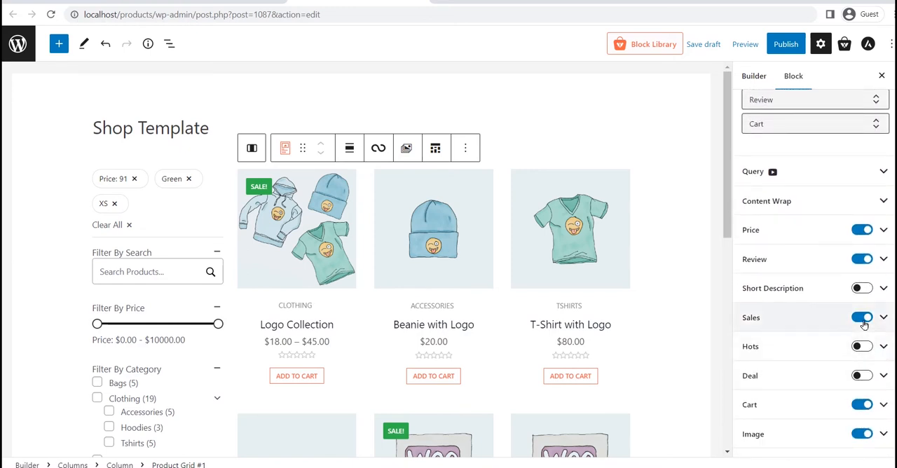
click(862, 317)
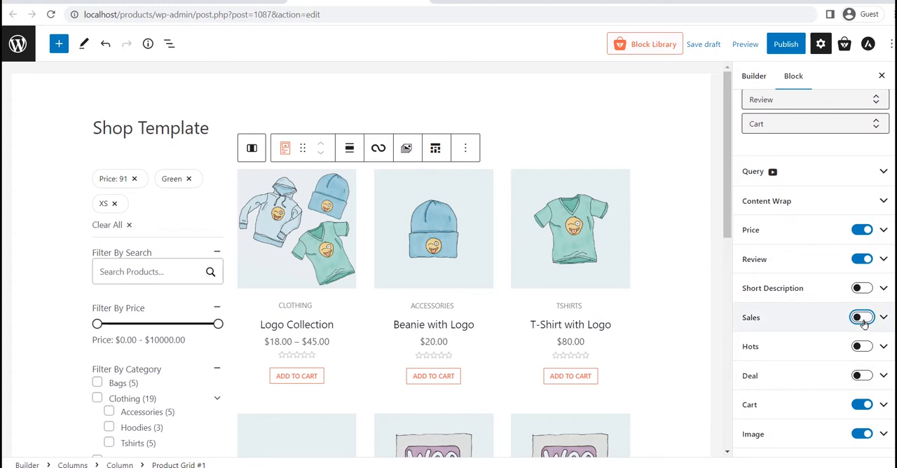
click(862, 317)
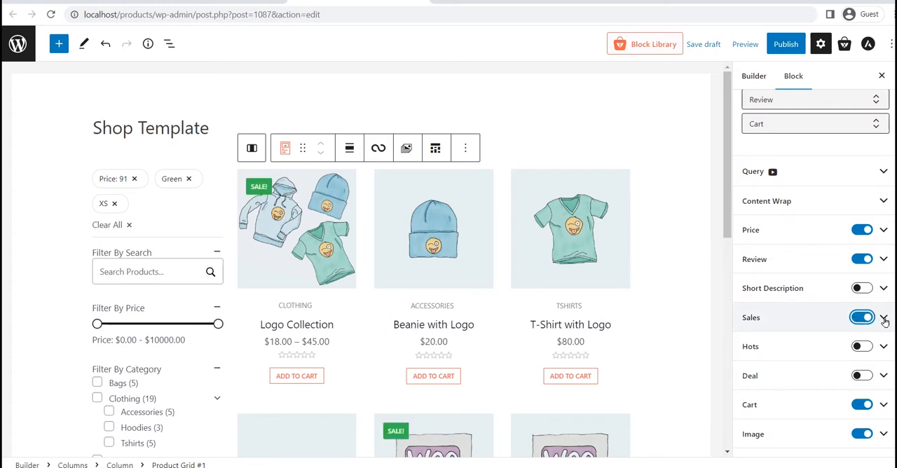
click(883, 316)
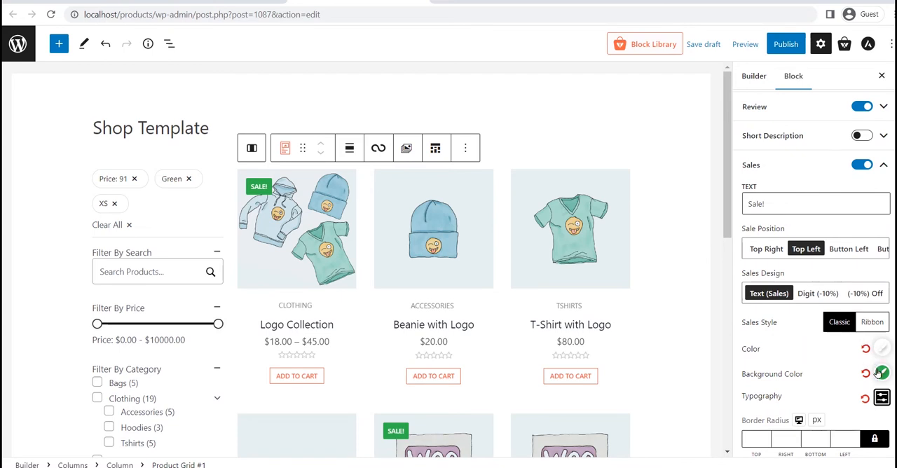
scroll(down, 3)
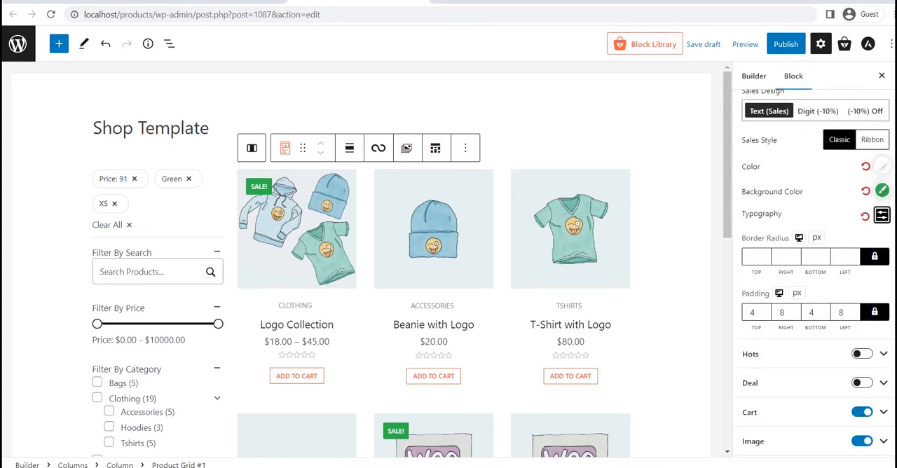
scroll(down, 3)
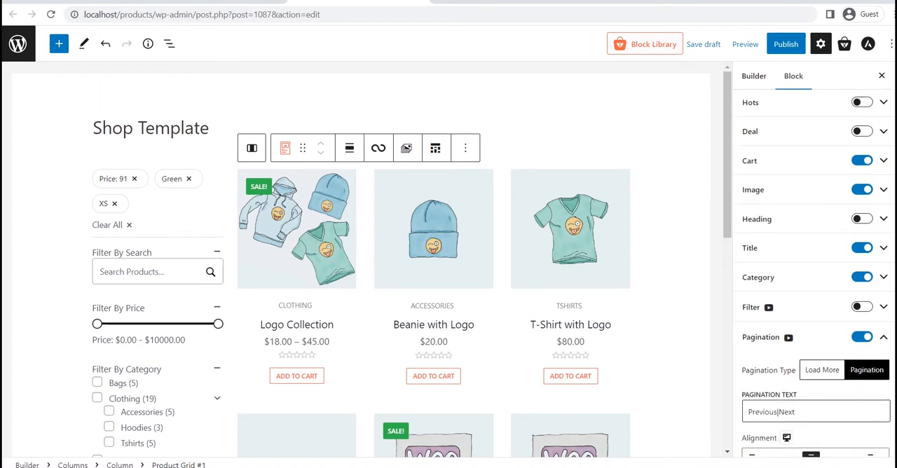
Try Load More pagination, then keep numbered Previous/Next pagination for the Product Grid.
scroll(down, 3)
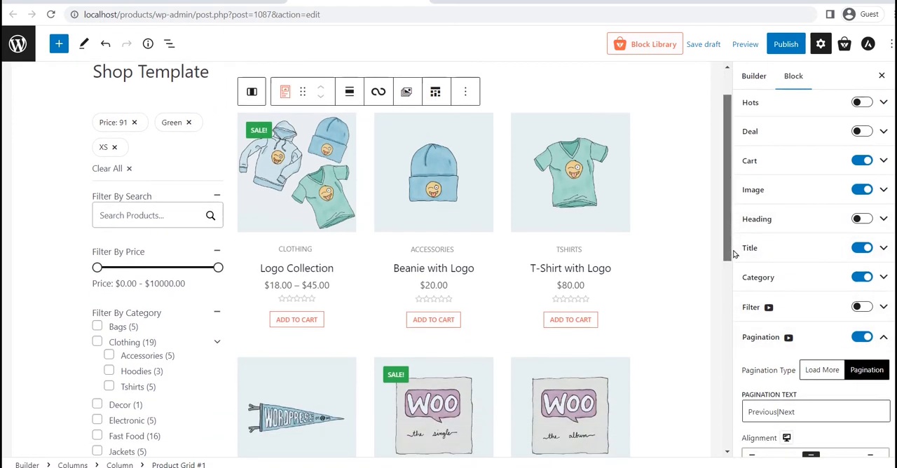
scroll(down, 3)
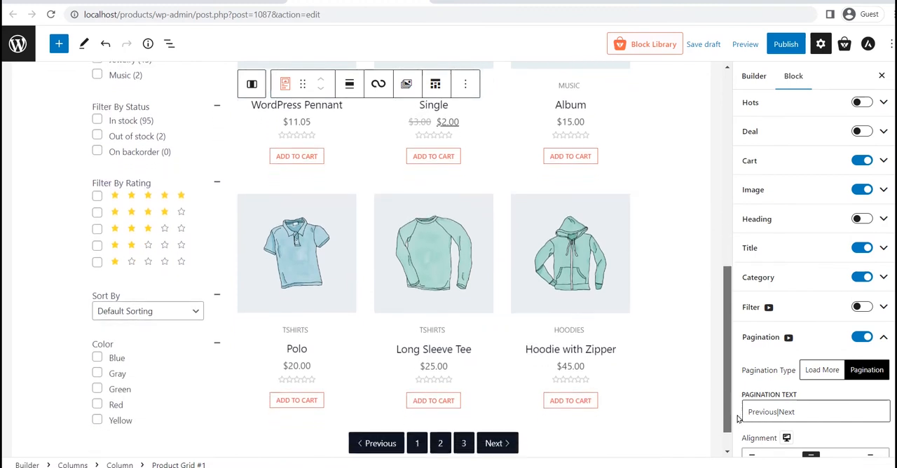
scroll(down, 3)
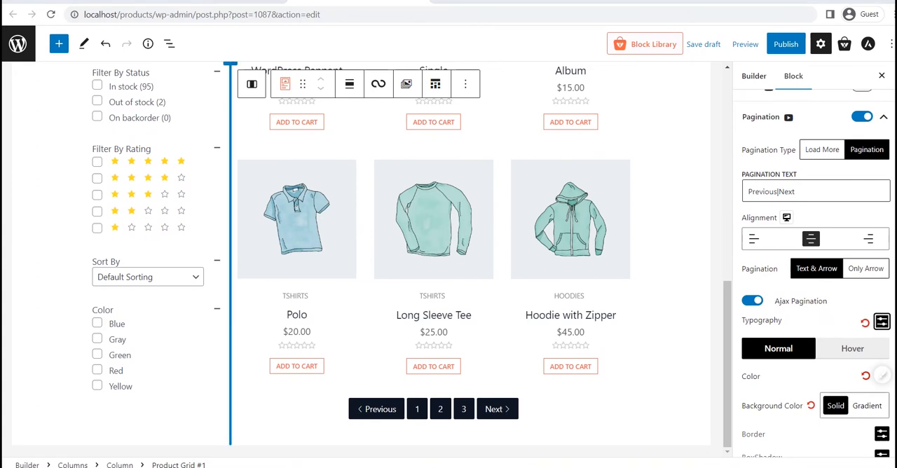
click(822, 148)
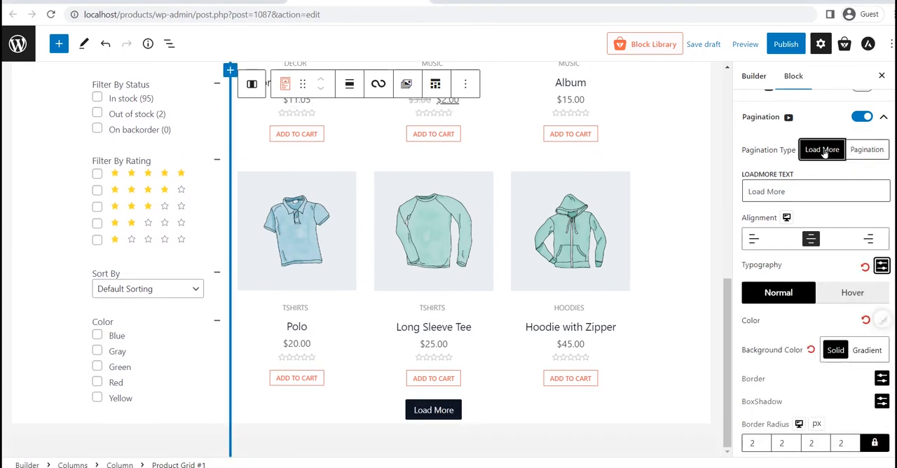
click(866, 148)
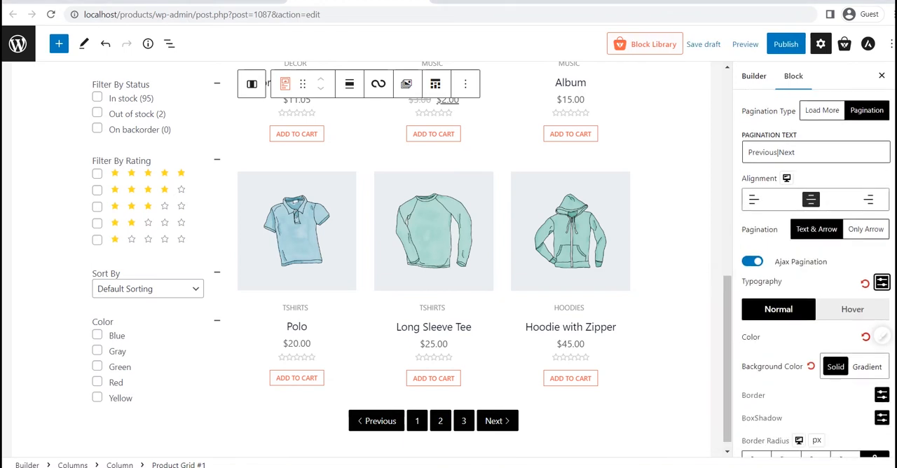
scroll(down, 3)
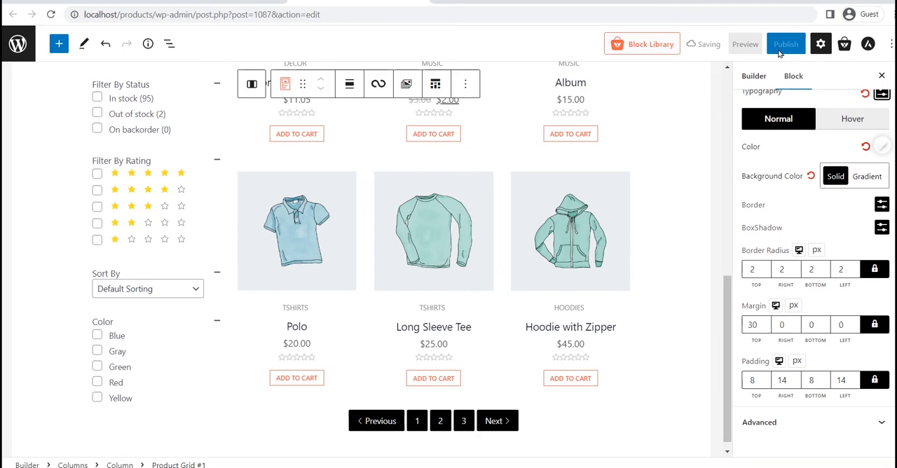
Save the shop template and check the live shop page, returning to All Templates.
click(785, 44)
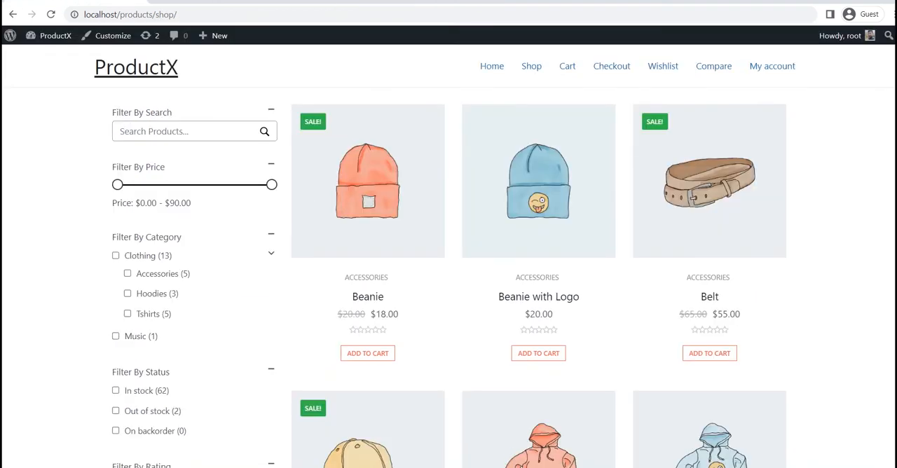
scroll(down, 3)
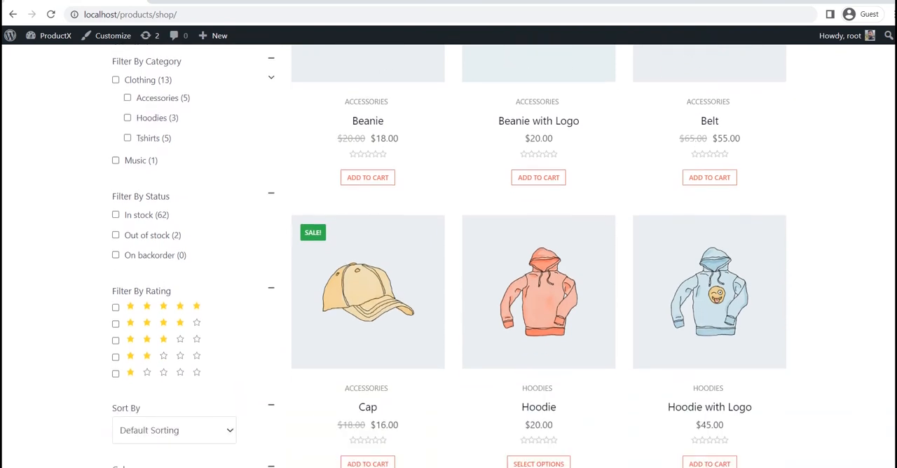
scroll(down, 3)
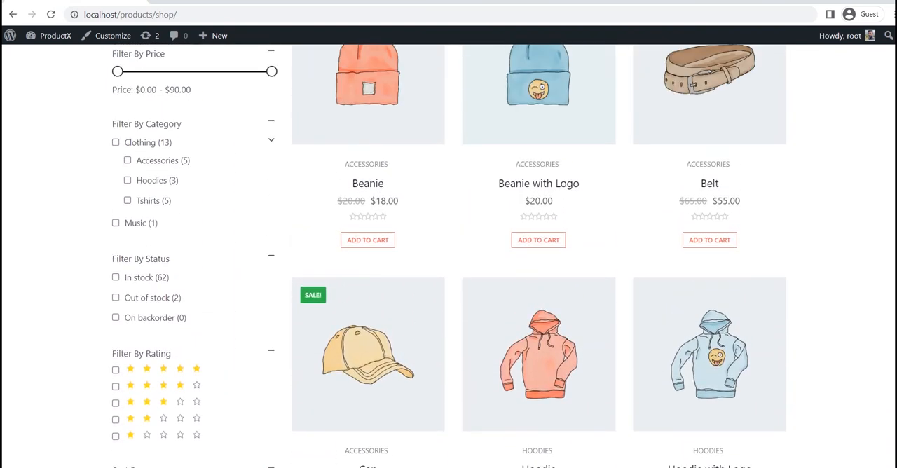
scroll(up, 3)
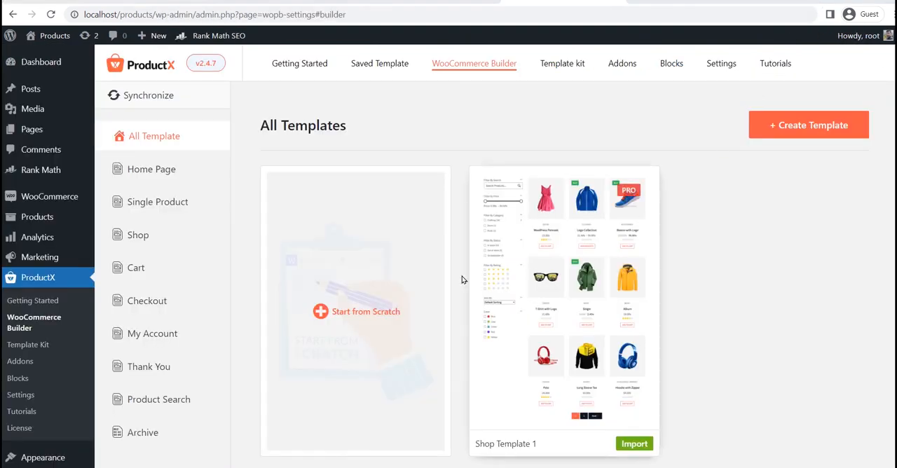
Start a blank shop template and insert a Columns block.
click(633, 443)
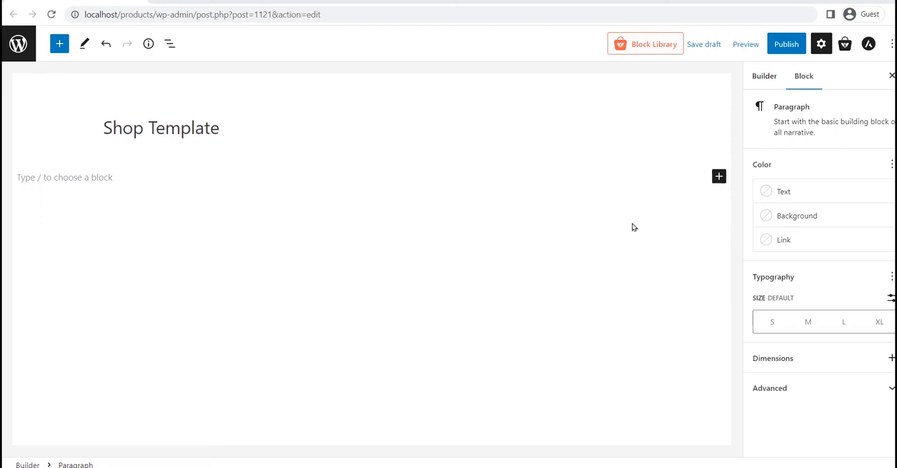
click(718, 177)
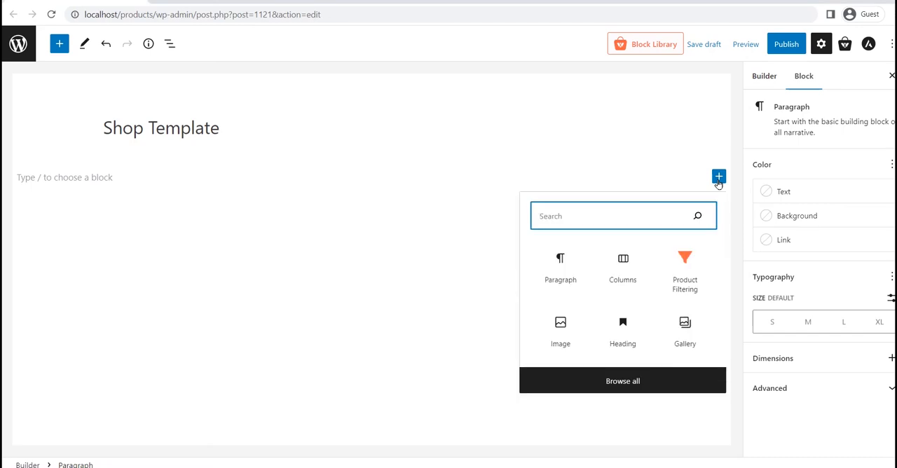
text(co)
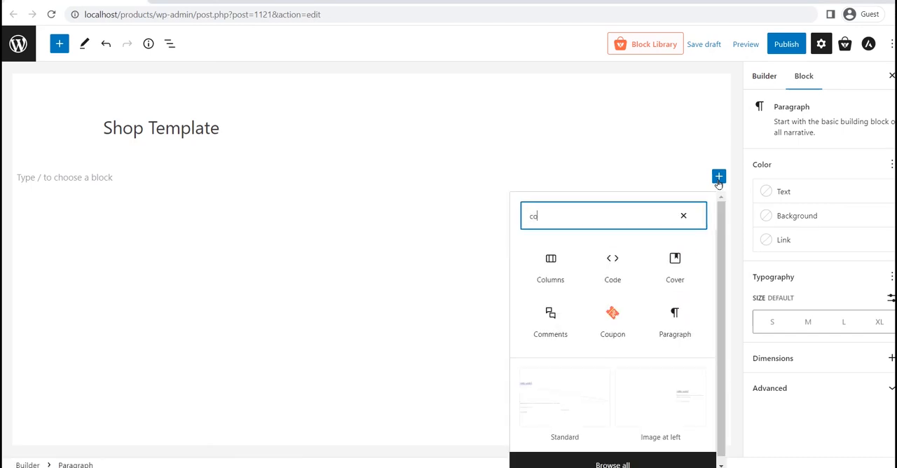
click(549, 265)
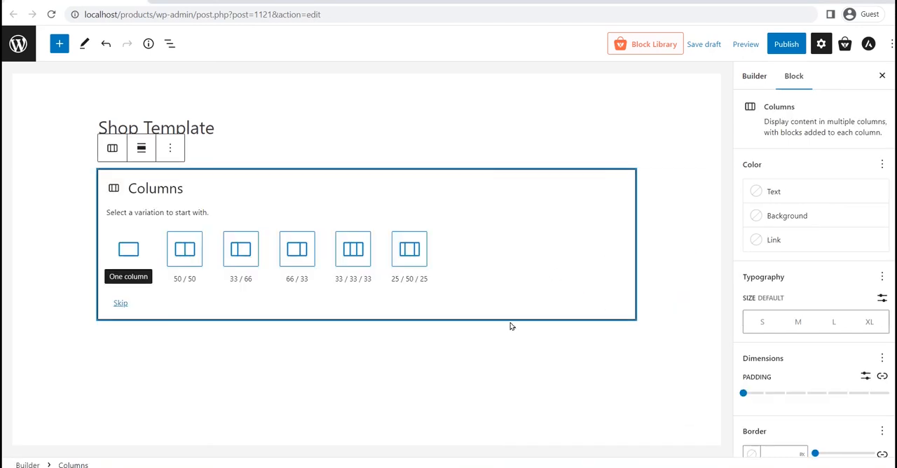
Use a one-column layout, enable Product Grid pagination, and publish the template.
click(409, 250)
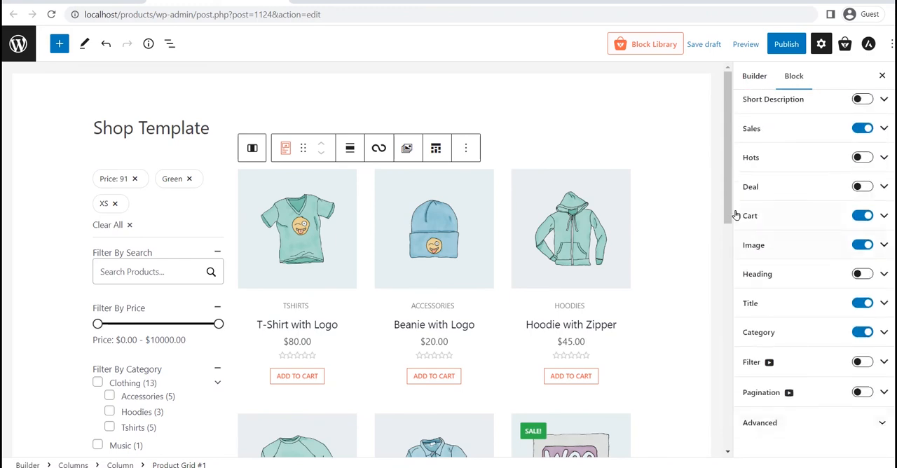
scroll(down, 3)
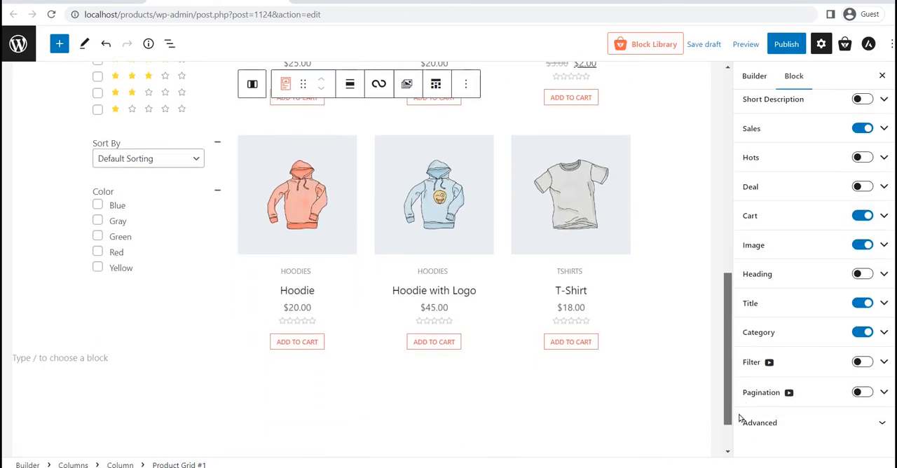
click(862, 392)
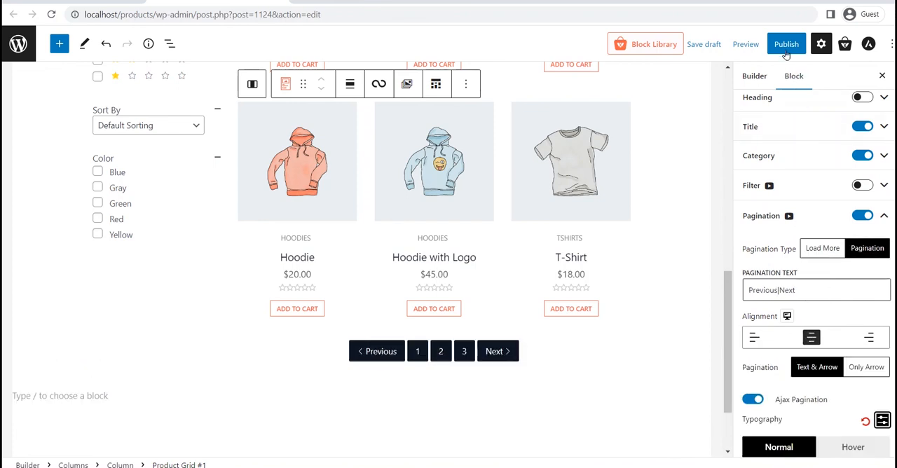
click(785, 43)
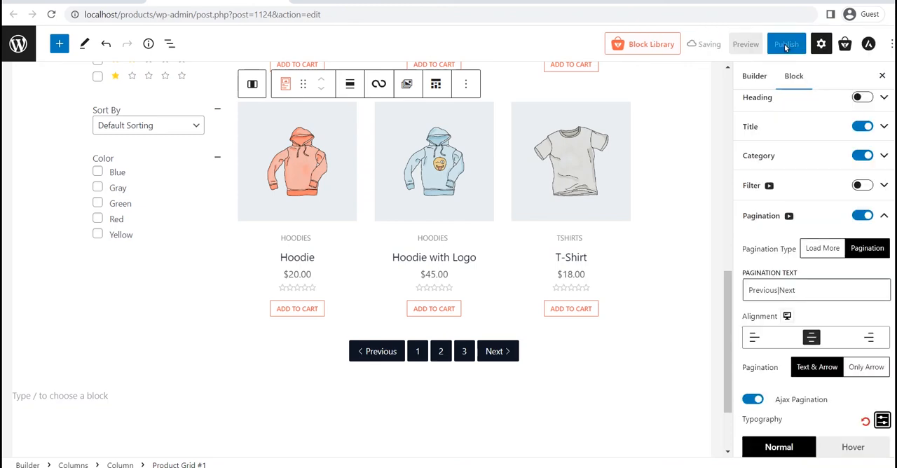
click(785, 43)
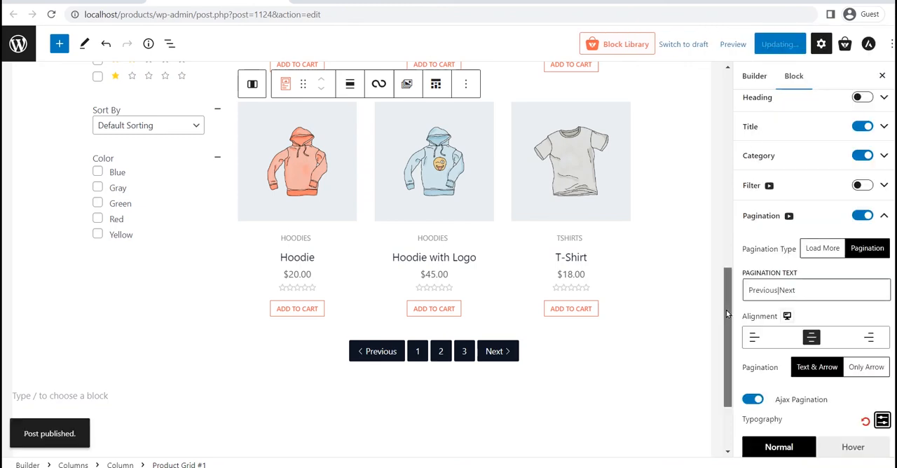